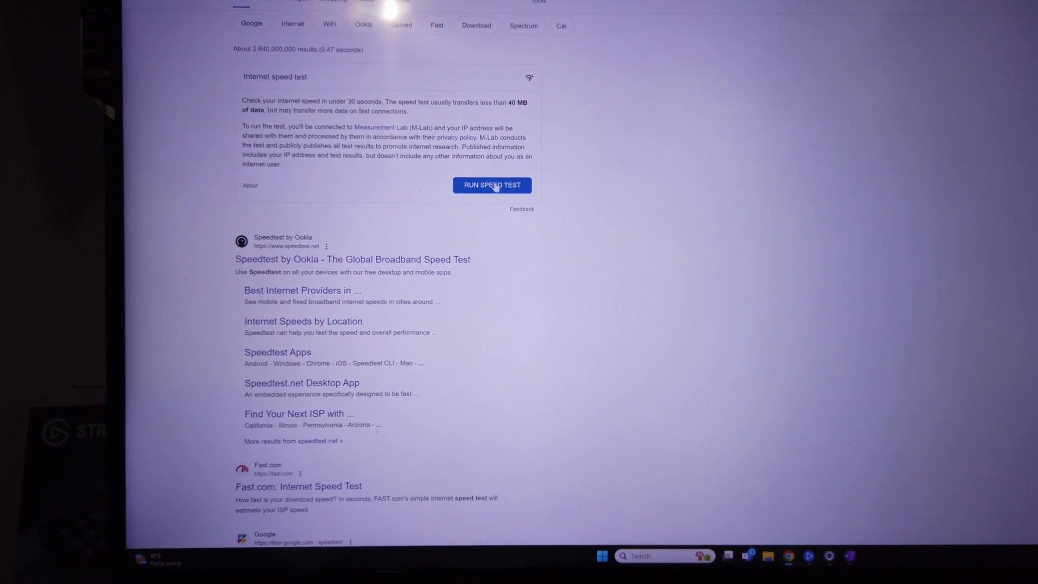
Run Google's built-in internet speed test so its gauge begins measuring the connection.
click(491, 185)
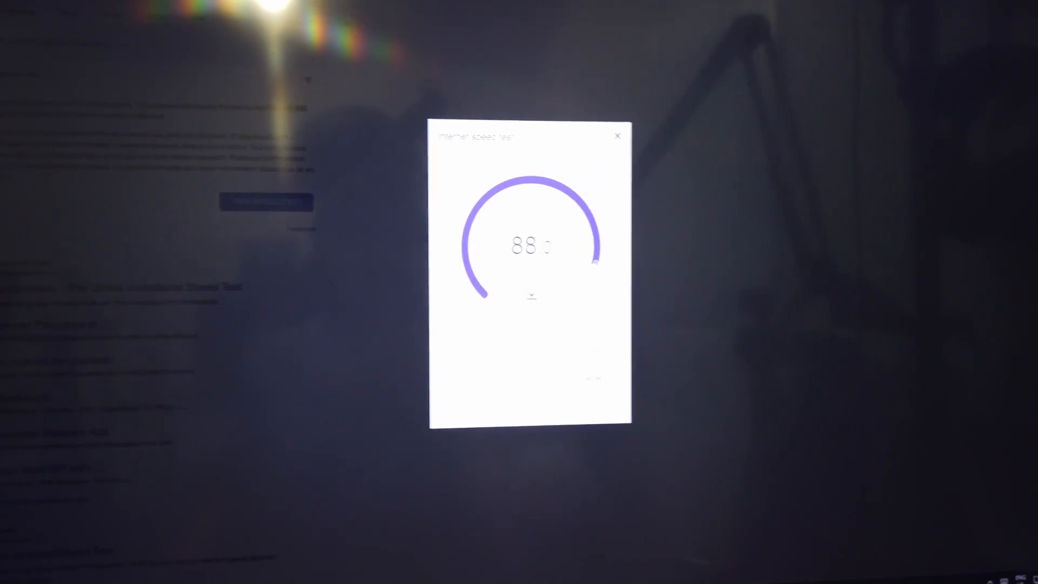